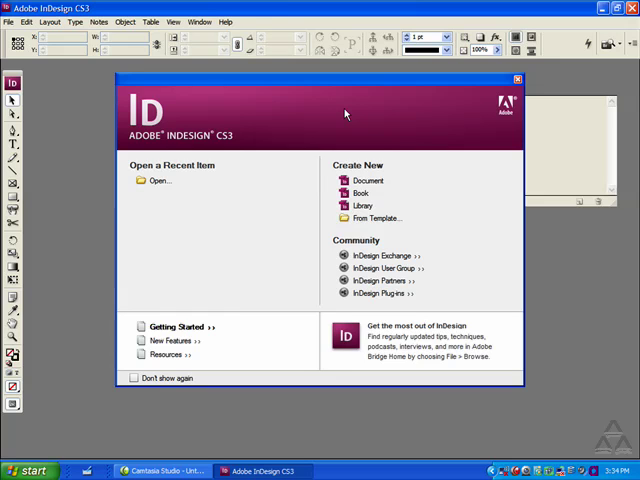
mouse_move(336, 190)
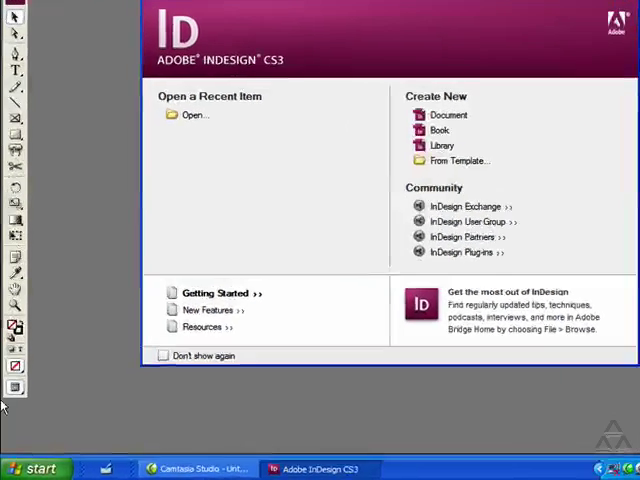
- Launch Adobe InDesign CS3 from the list of installed programs
left_click(36, 468)
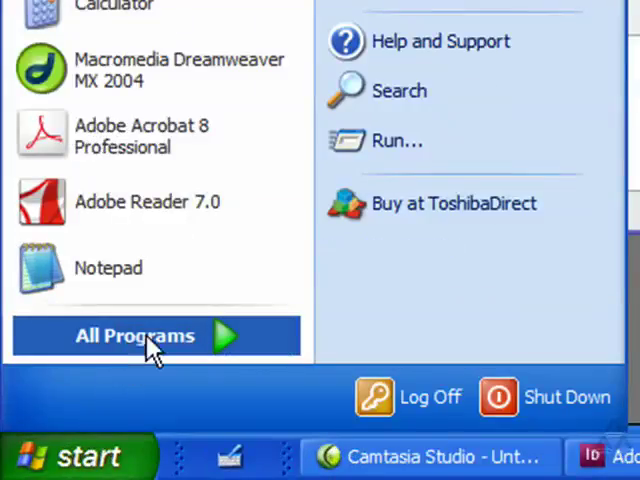
left_click(136, 336)
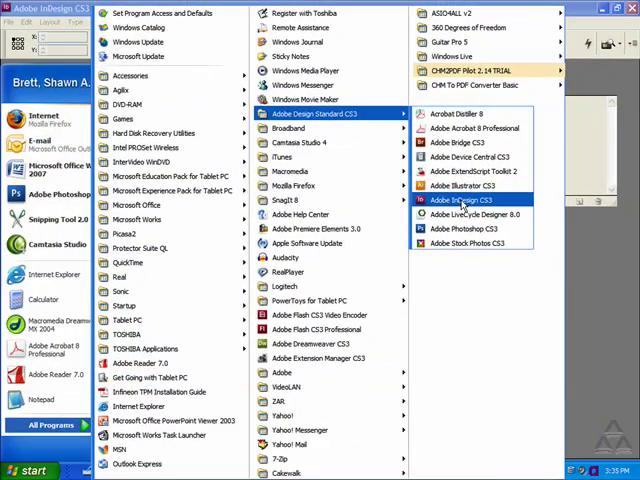
left_click(452, 200)
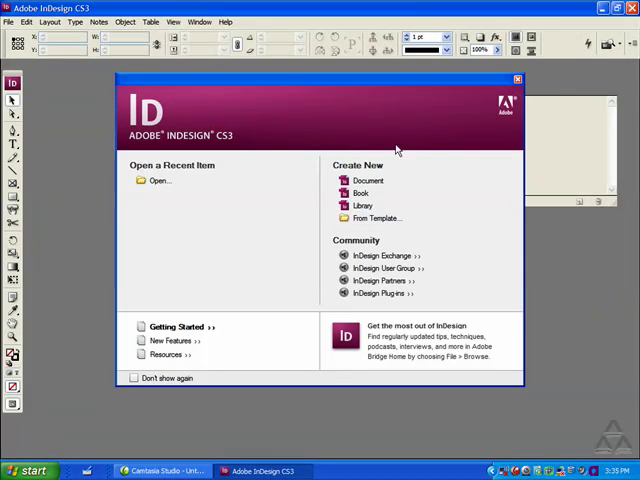
mouse_move(412, 210)
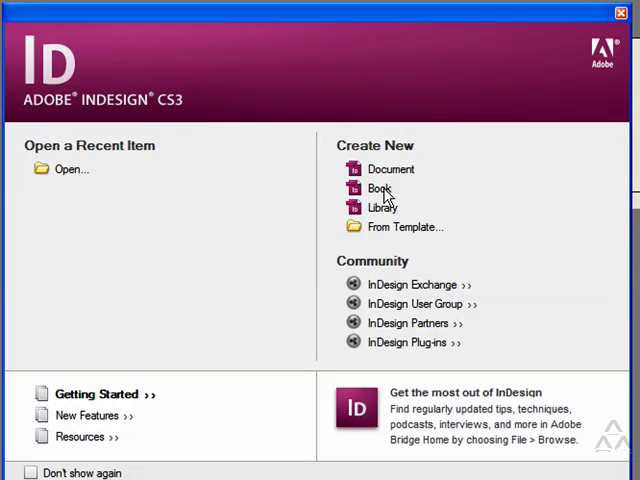
mouse_move(390, 236)
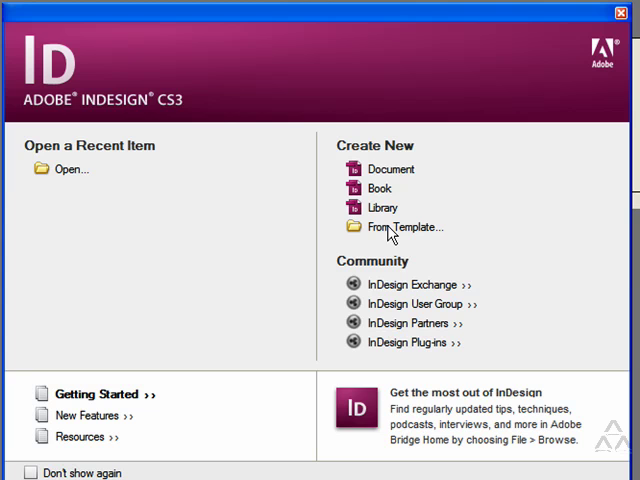
mouse_move(96, 200)
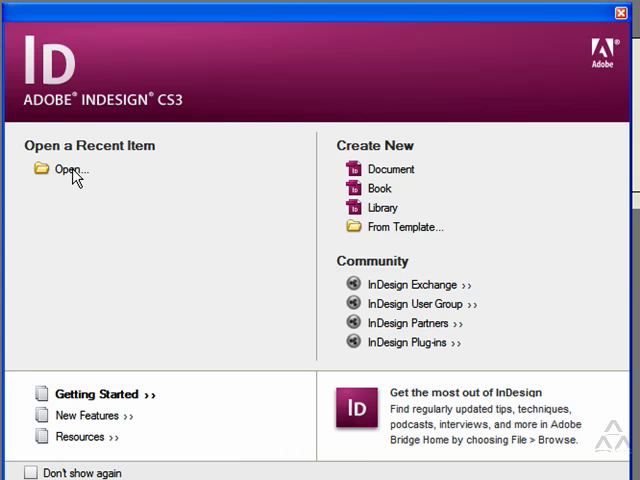
mouse_move(376, 178)
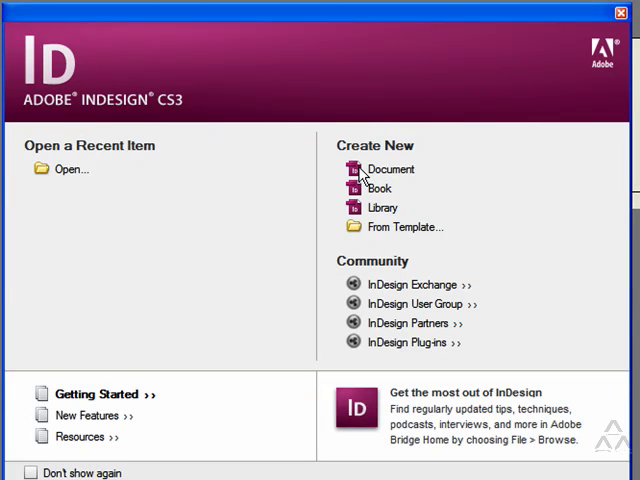
- Start a new document and accept the default one-page Letter settings with Facing Pages
left_click(390, 168)
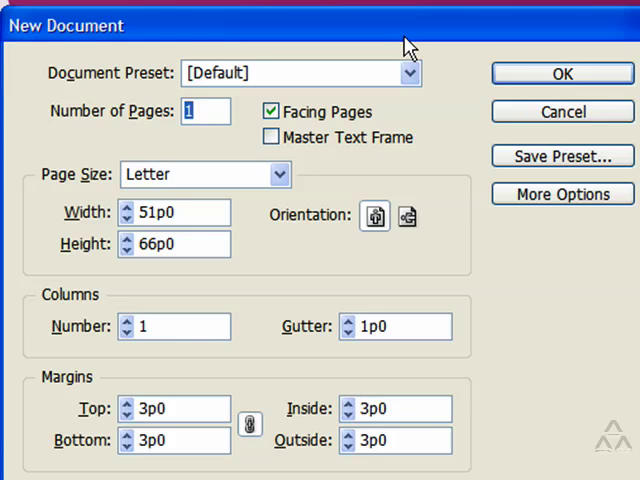
mouse_move(224, 200)
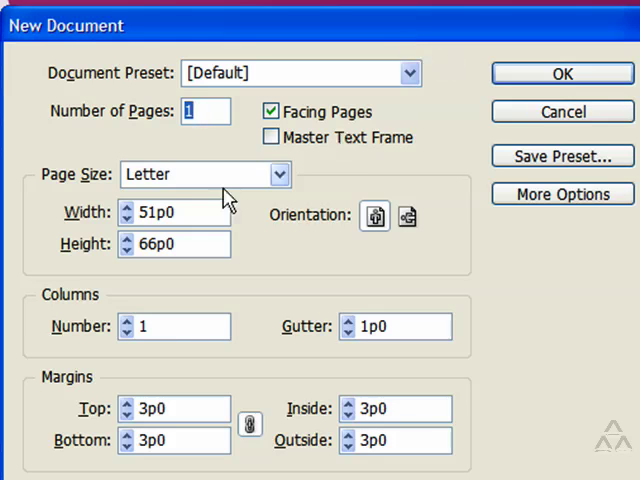
mouse_move(210, 220)
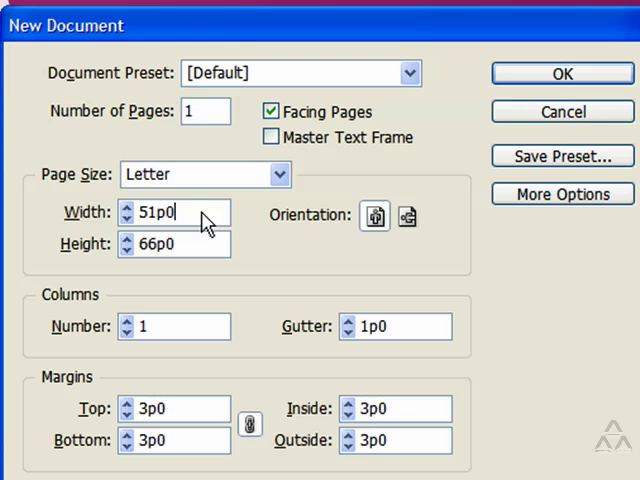
mouse_move(196, 150)
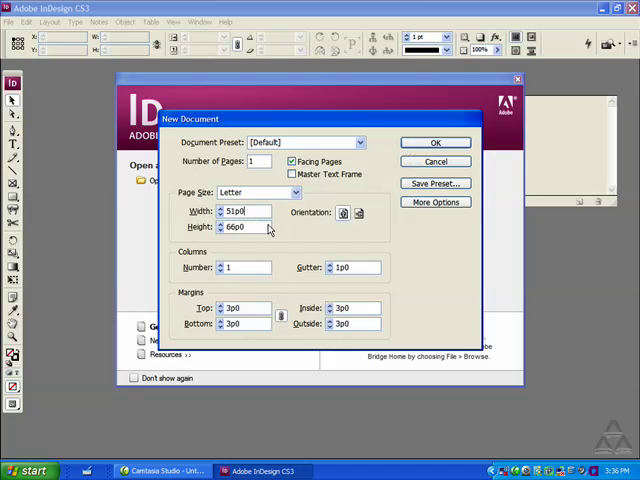
left_click(434, 142)
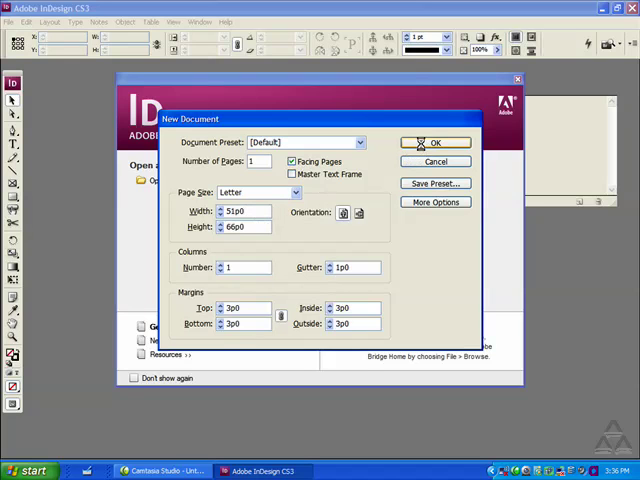
left_click(436, 142)
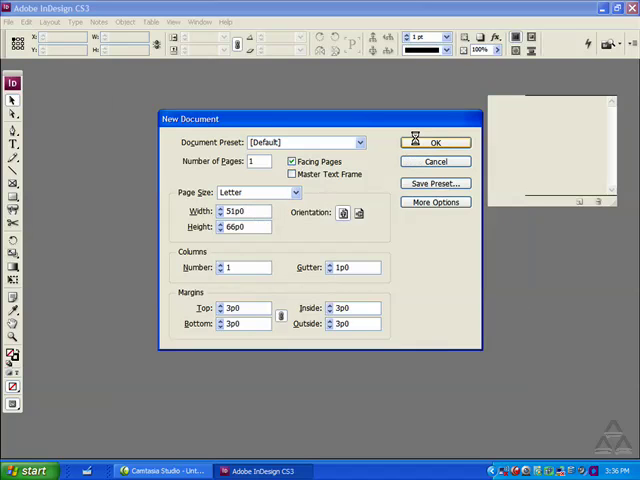
- Open the blank Untitled-1 document, choose the Type tool and show its paragraph formatting controls
left_click(436, 142)
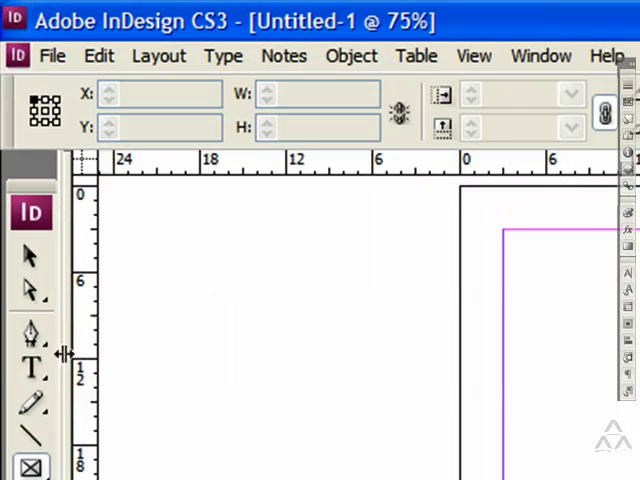
mouse_move(260, 280)
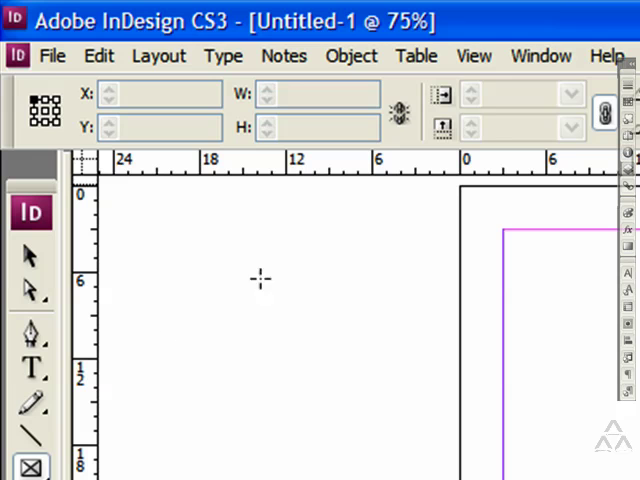
left_click(32, 368)
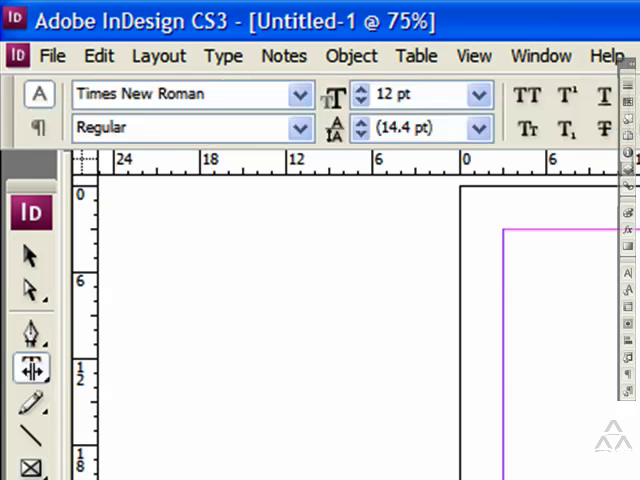
left_click(32, 368)
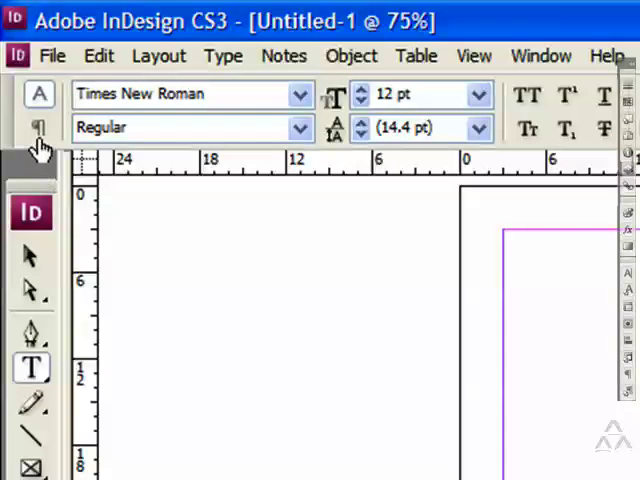
left_click(38, 128)
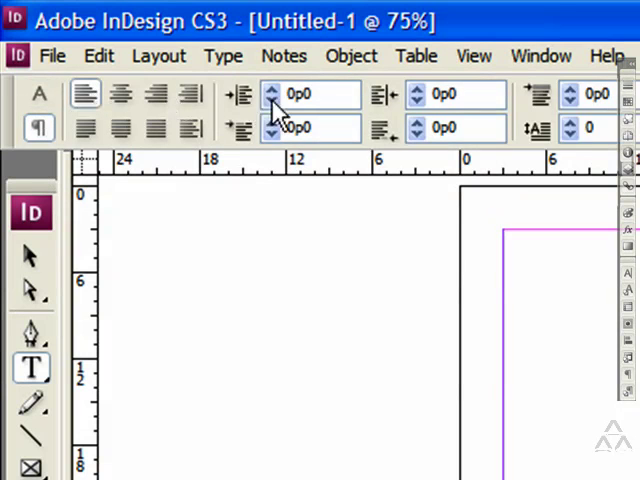
mouse_move(556, 140)
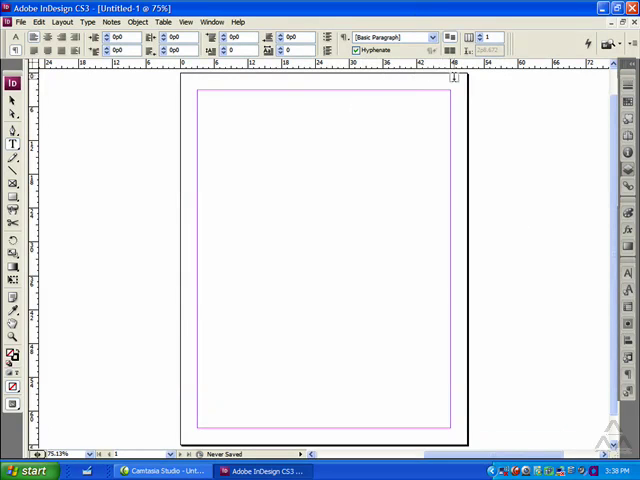
mouse_move(456, 166)
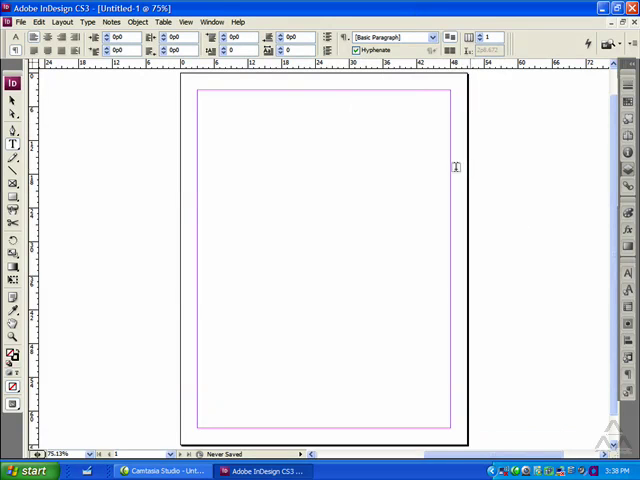
mouse_move(226, 92)
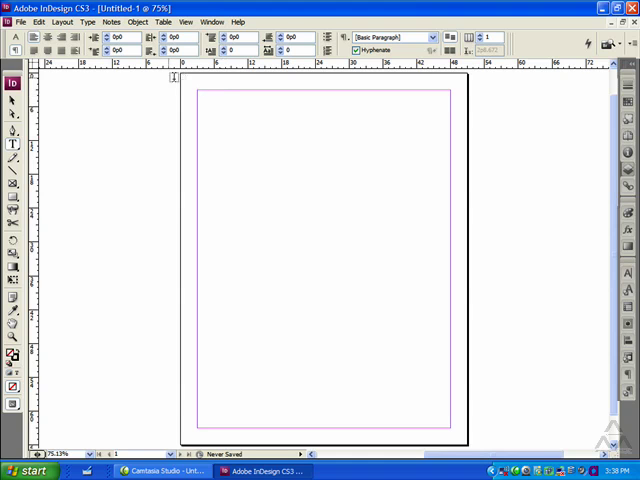
mouse_move(168, 68)
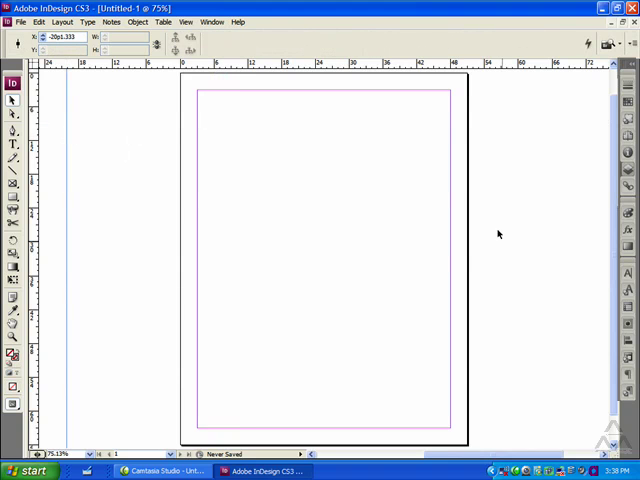
mouse_move(464, 132)
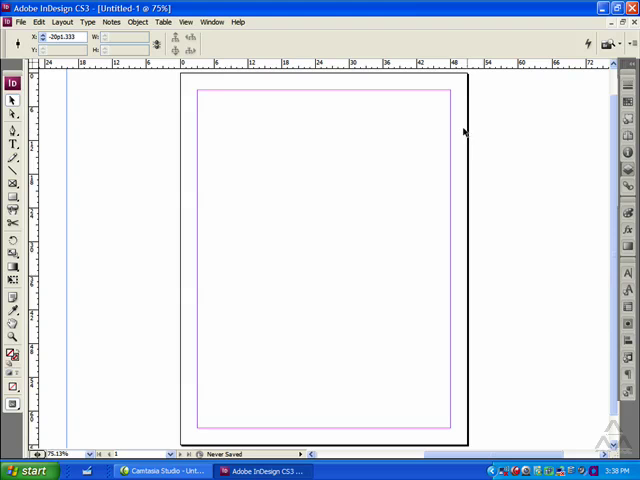
mouse_move(462, 132)
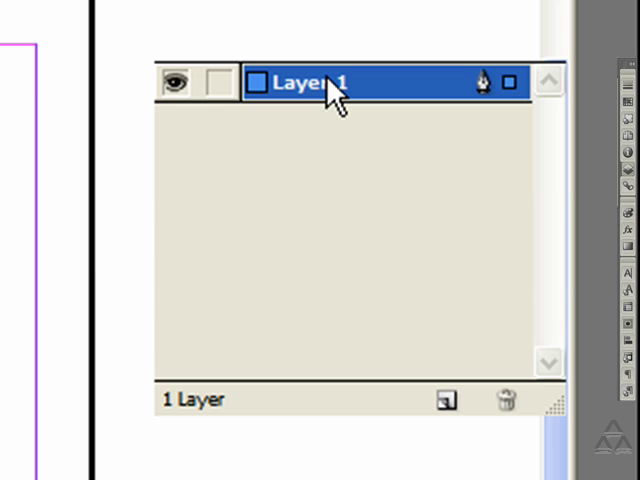
mouse_move(310, 96)
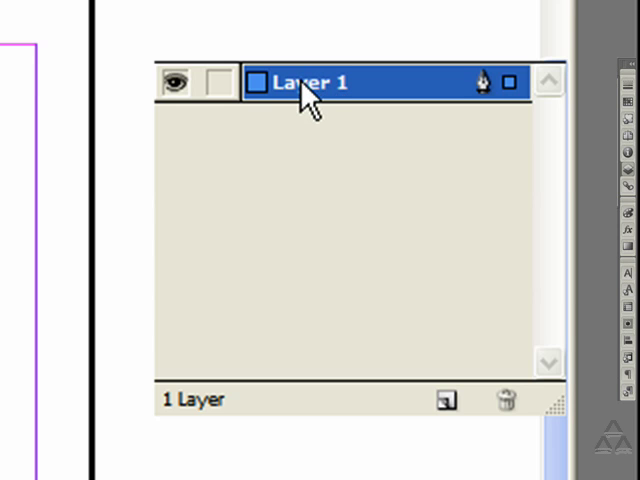
mouse_move(316, 96)
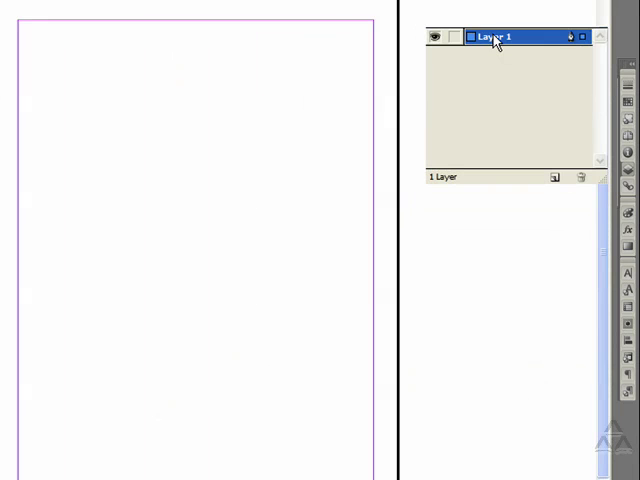
- Rename the default Layer 1 to bg
double_click(496, 36)
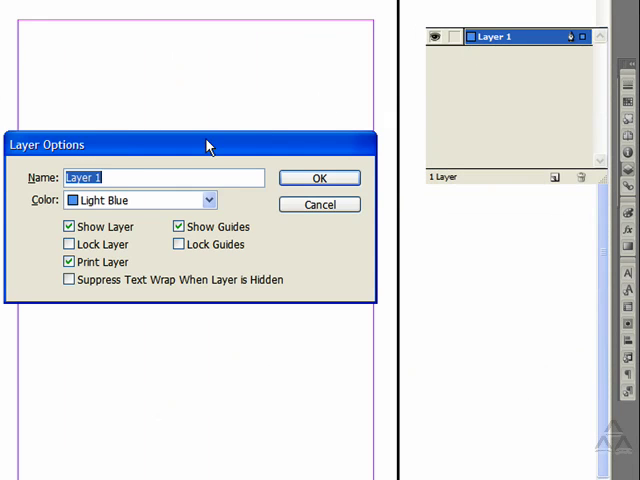
type("bg")
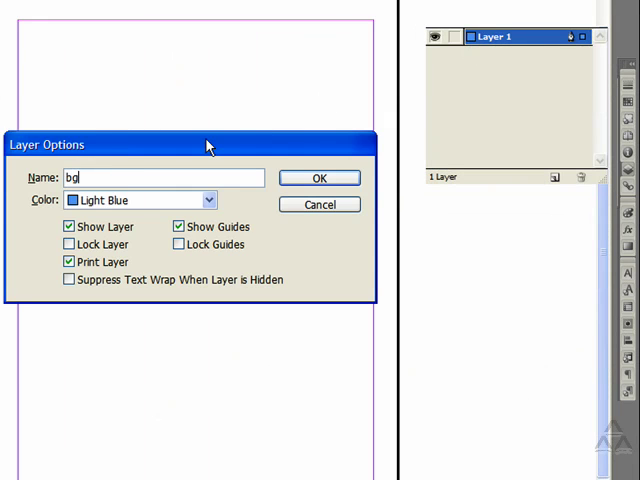
left_click(320, 178)
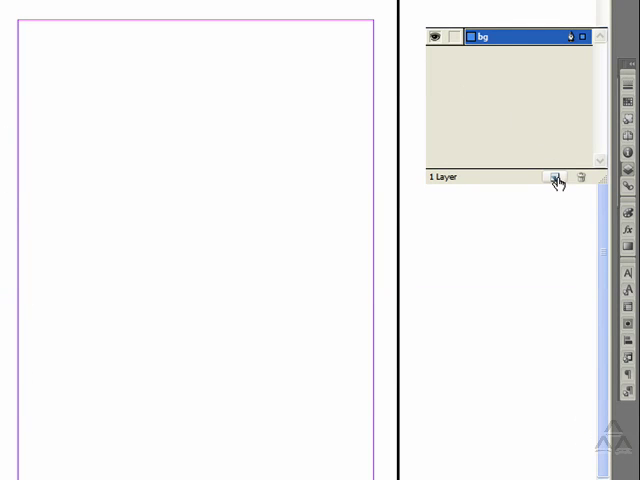
- Add two new layers named images and text
left_click(556, 178)
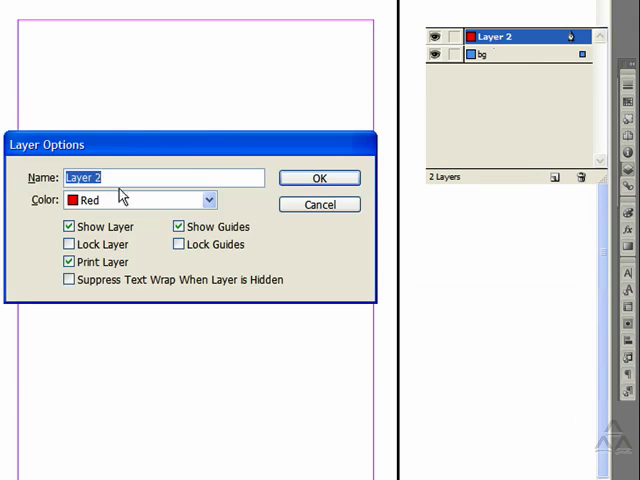
type("ima")
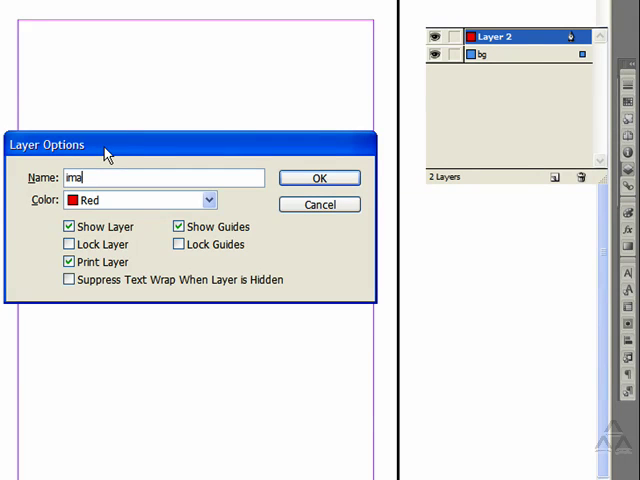
type("ges")
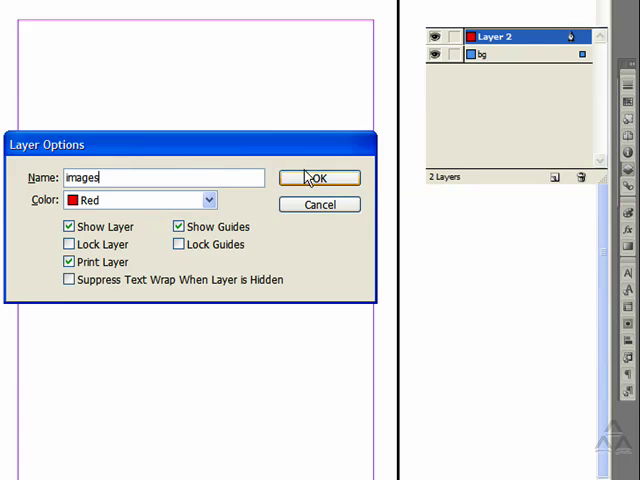
left_click(318, 176)
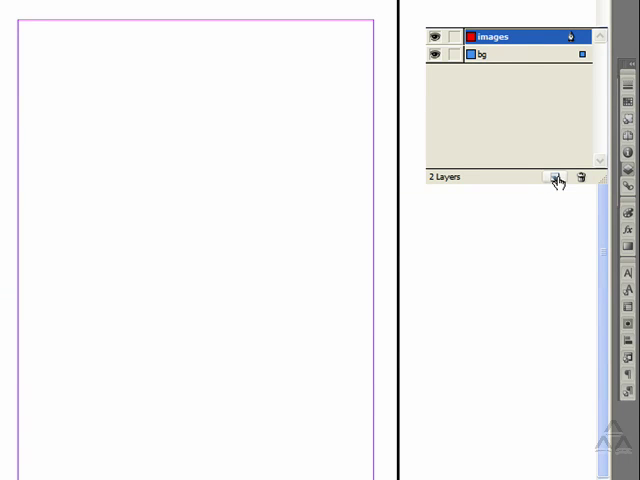
left_click(556, 178)
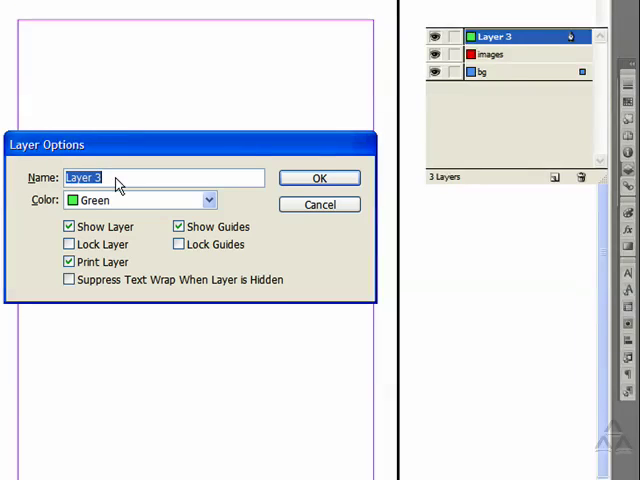
mouse_move(16, 184)
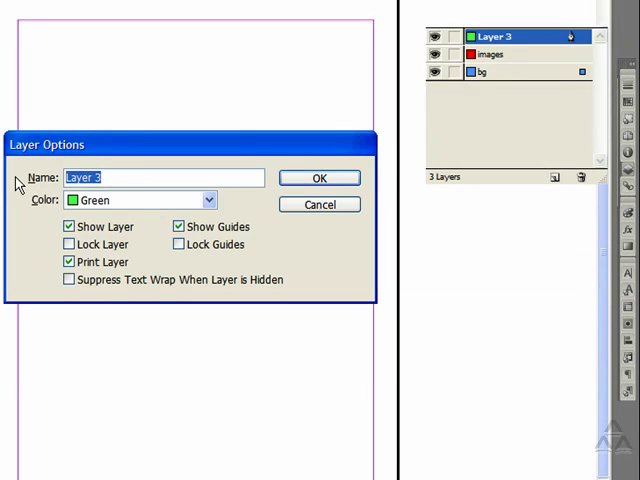
type("text")
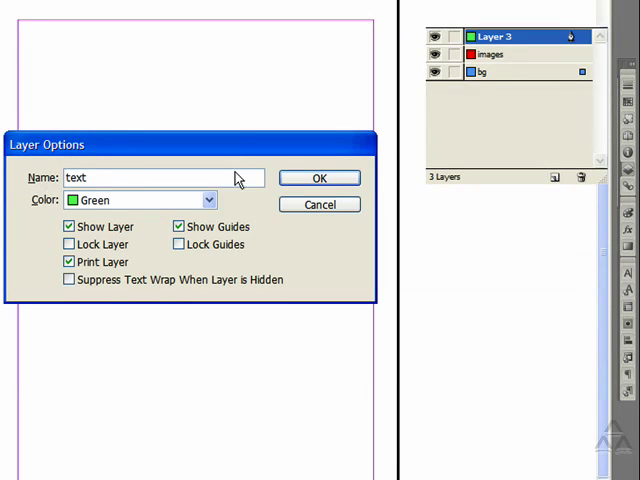
left_click(320, 178)
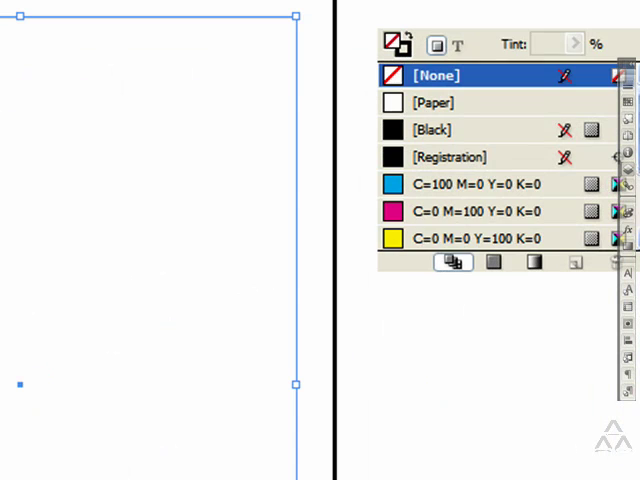
- Fill the rectangle with the green C=75 M=5 Y=100 K=0 swatch and lower its tint to 10%
scroll("down", 3)
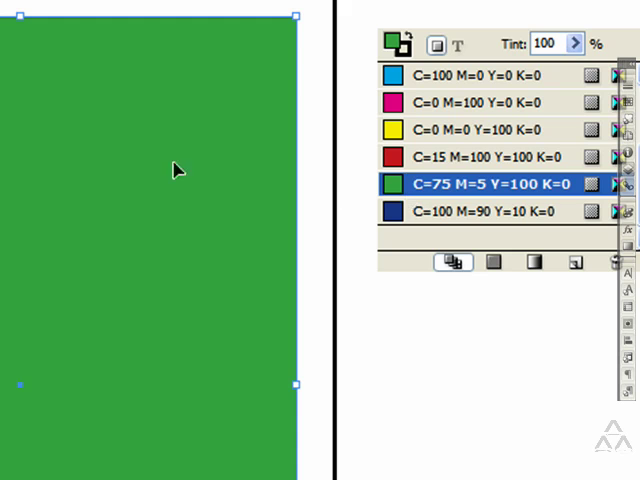
mouse_move(236, 322)
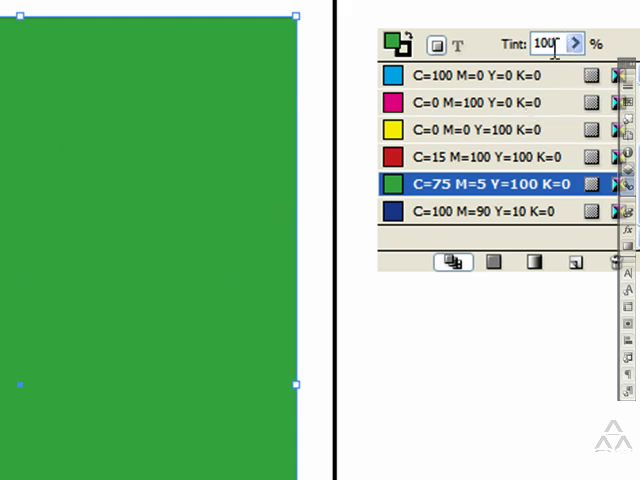
left_click(576, 44)
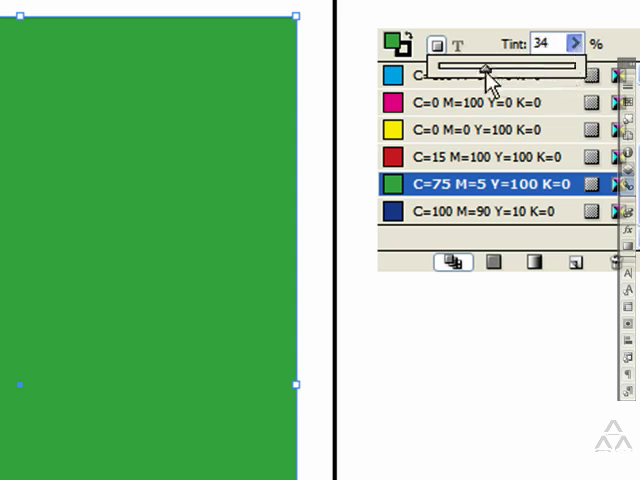
left_click_drag(484, 68, 456, 68)
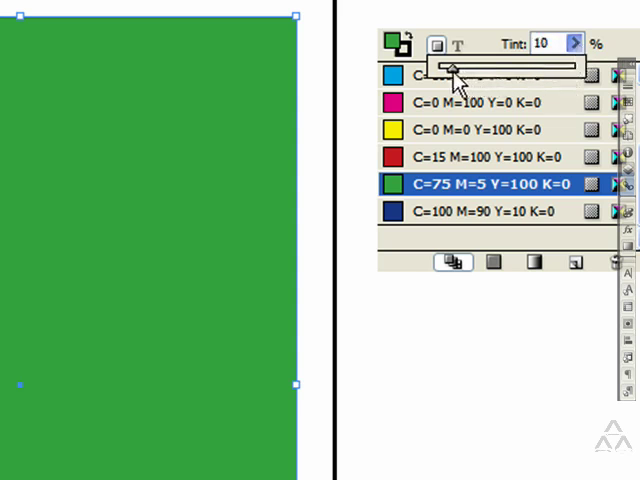